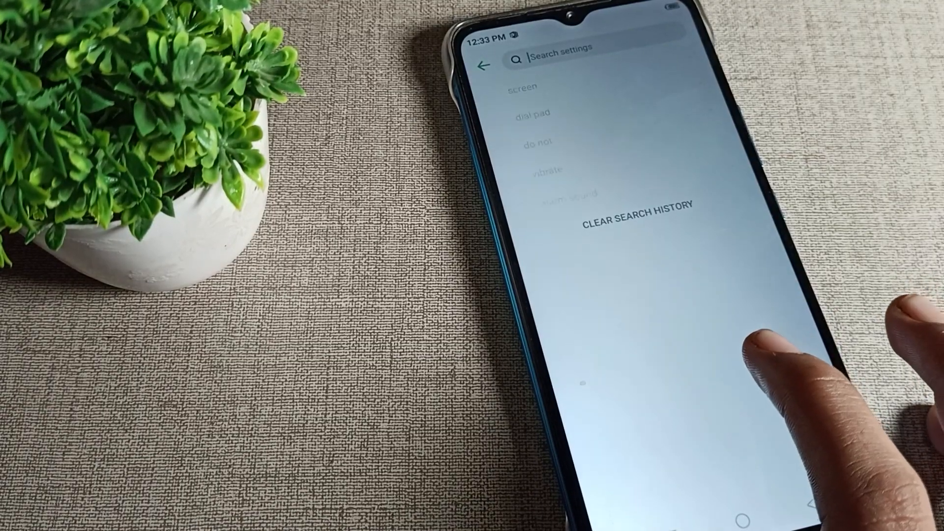
# - Open the Sound & vibration settings from the settings search
pyautogui.click(556, 59)
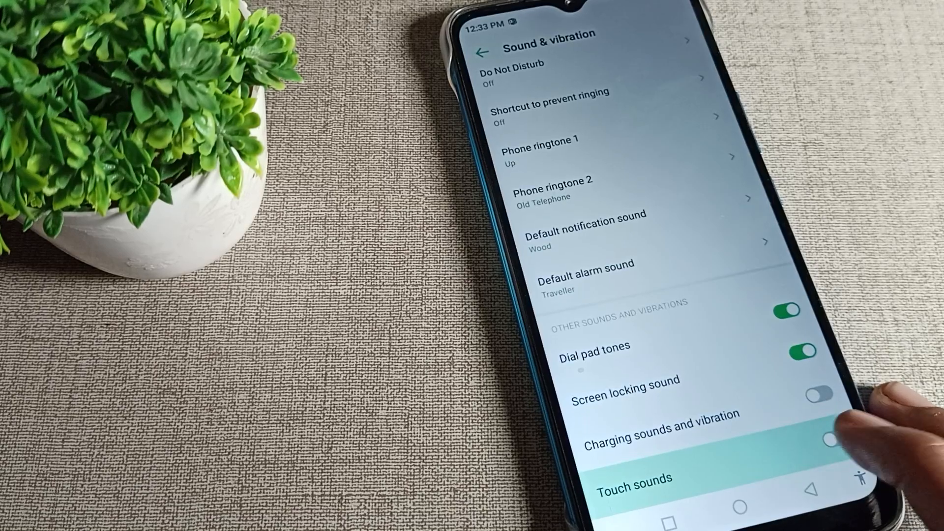
# - Switch on Touch sounds and move up to the Alarm, Ring and Notification volume sliders
pyautogui.click(832, 442)
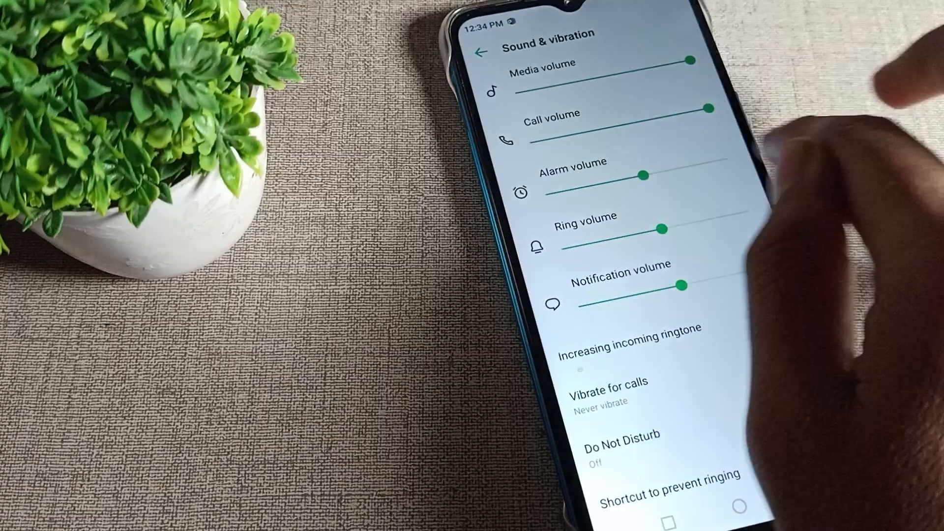
pyautogui.scroll(-3)
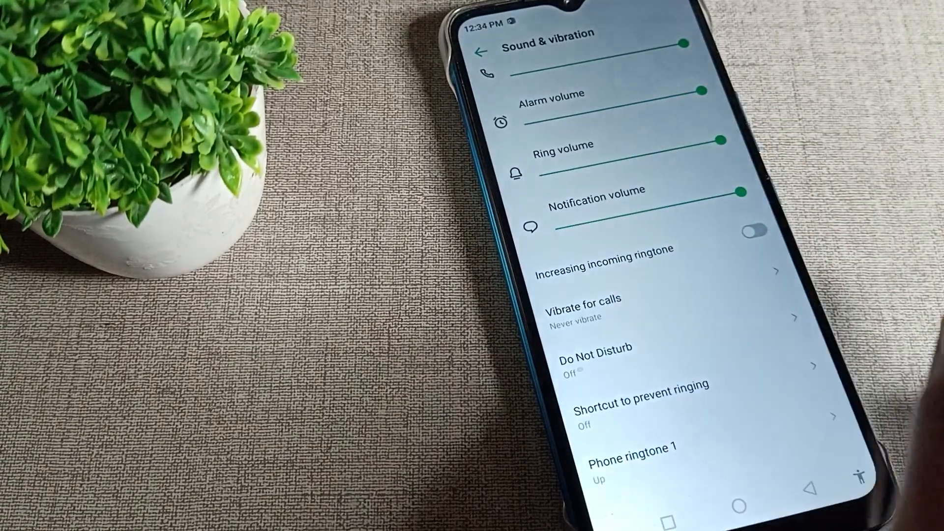